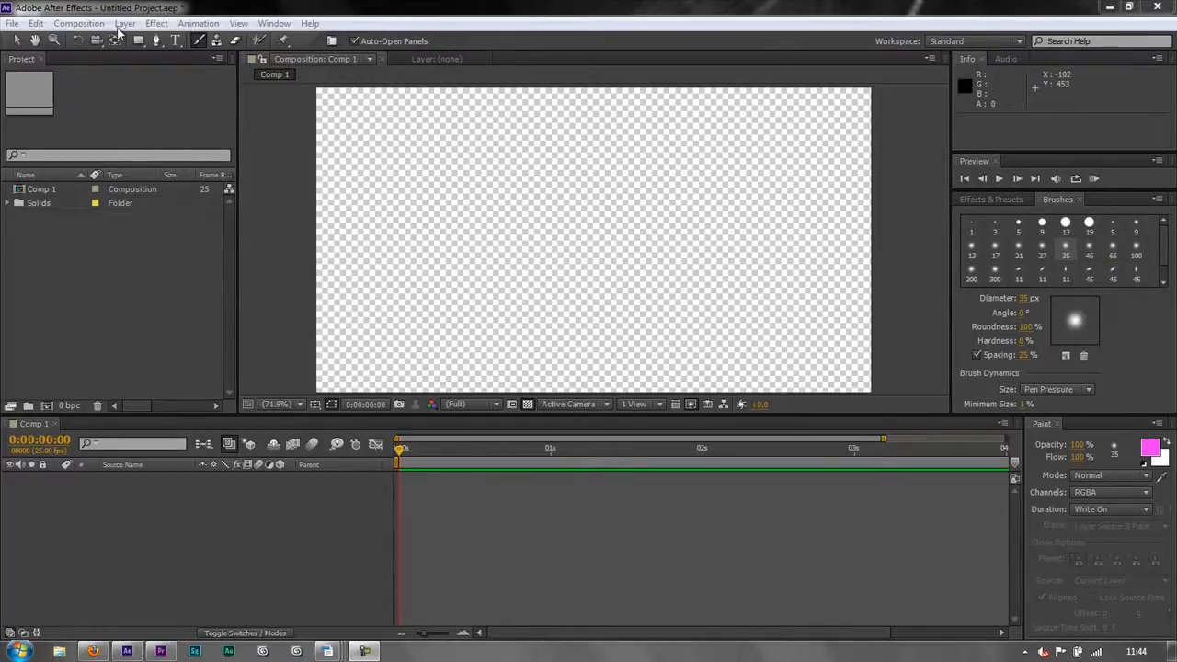
Step: Create a default full-size green solid in Comp 1 and view it in the Layer panel
left_click(124, 23)
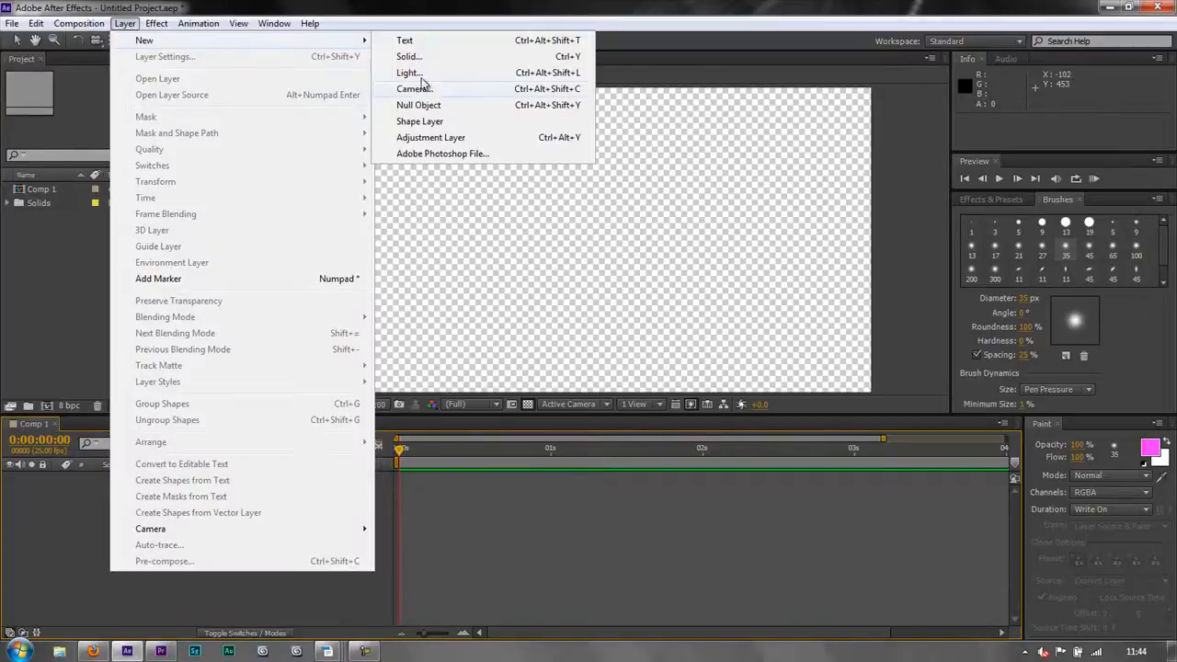
left_click(408, 56)
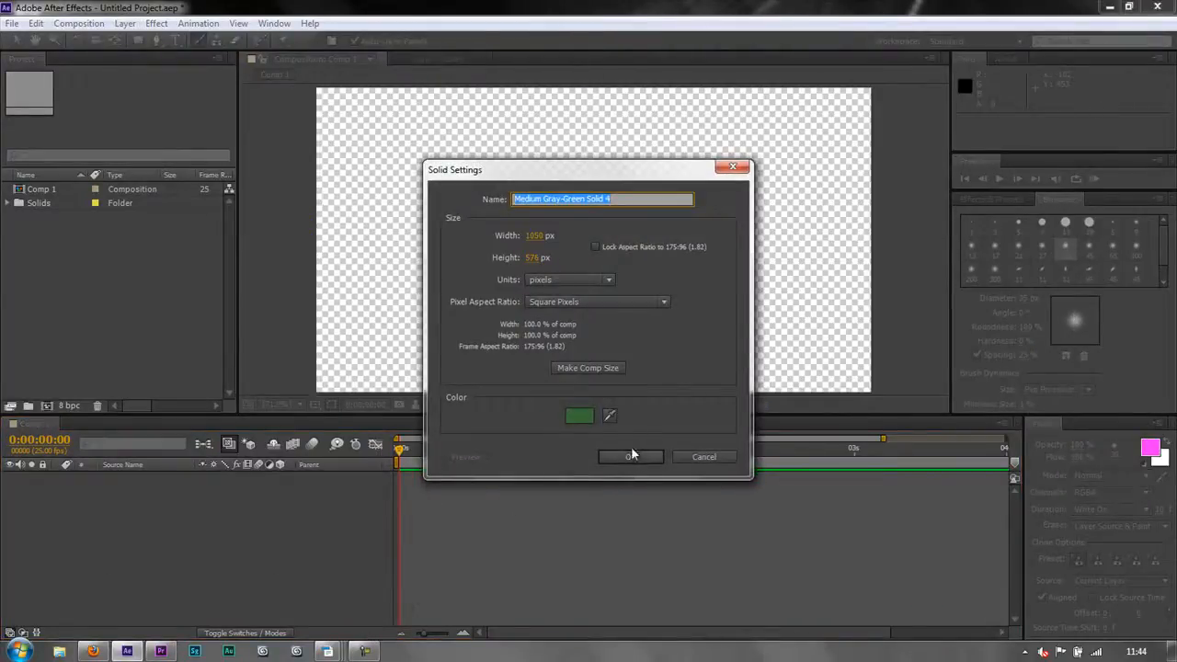
left_click(630, 456)
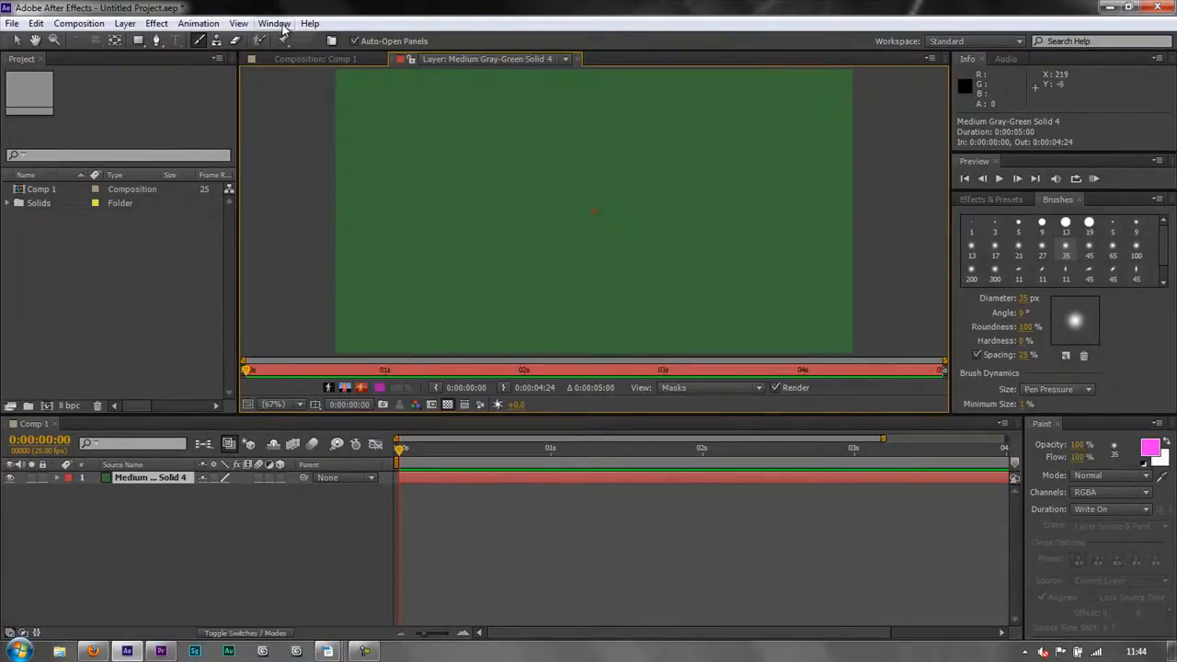
left_click(274, 23)
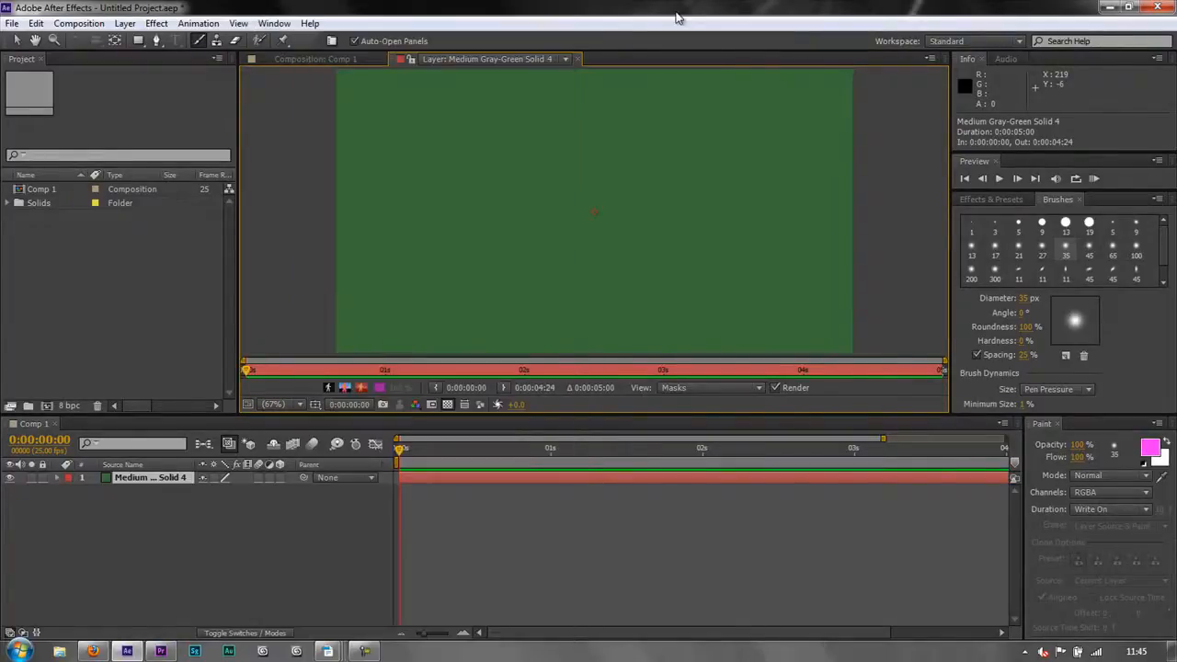
mouse_move(1079, 487)
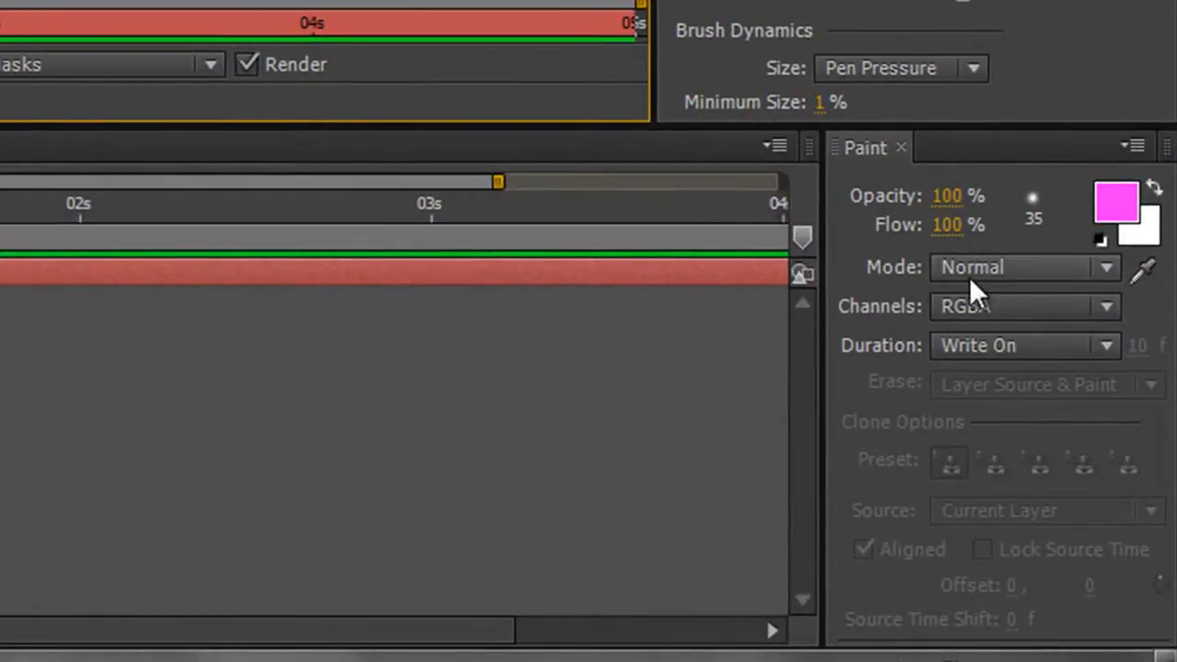
mouse_move(1025, 267)
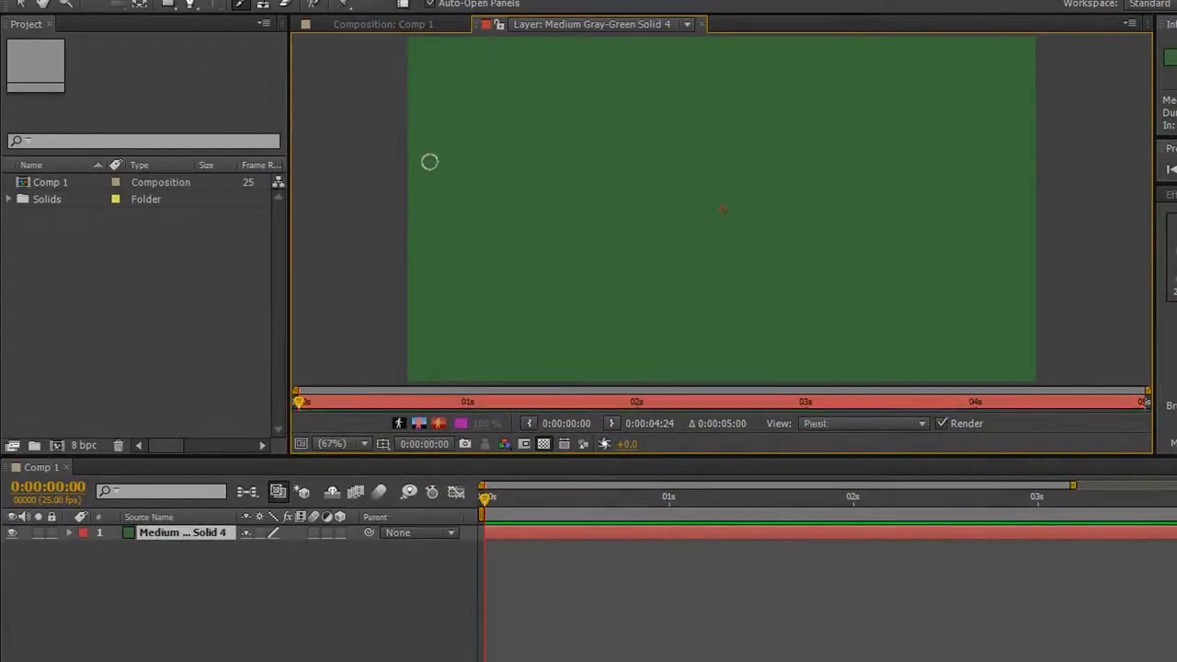
Step: Brush a looping pink Write On stroke across the green solid
left_click_drag(430, 162, 676, 254)
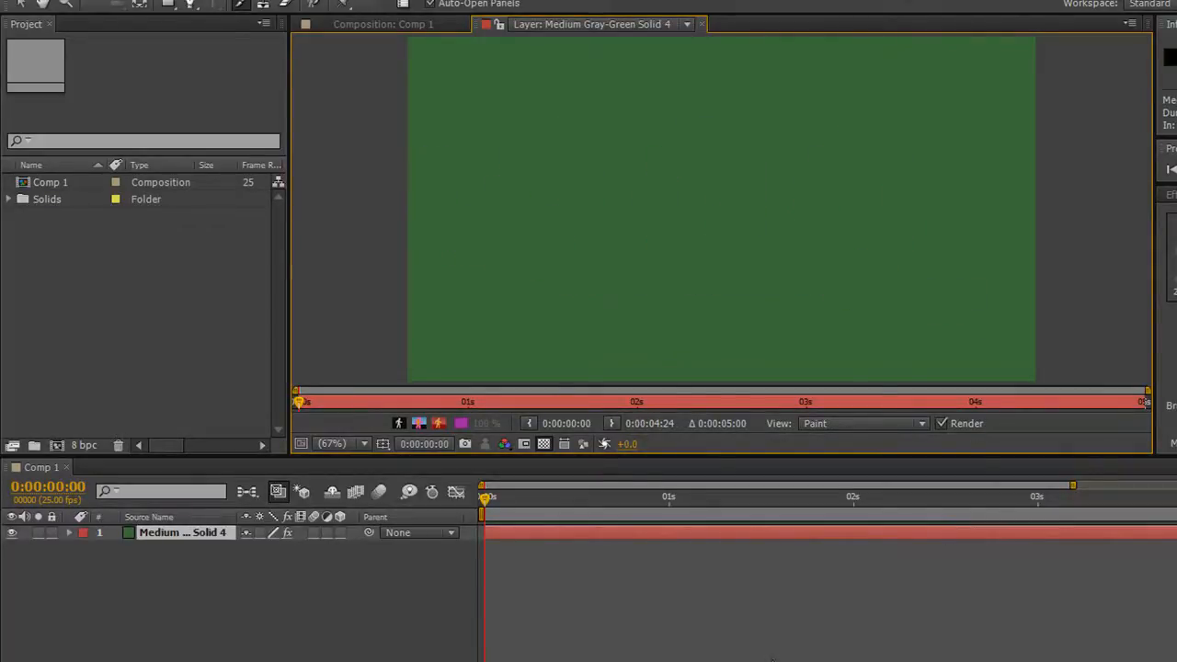
mouse_move(547, 586)
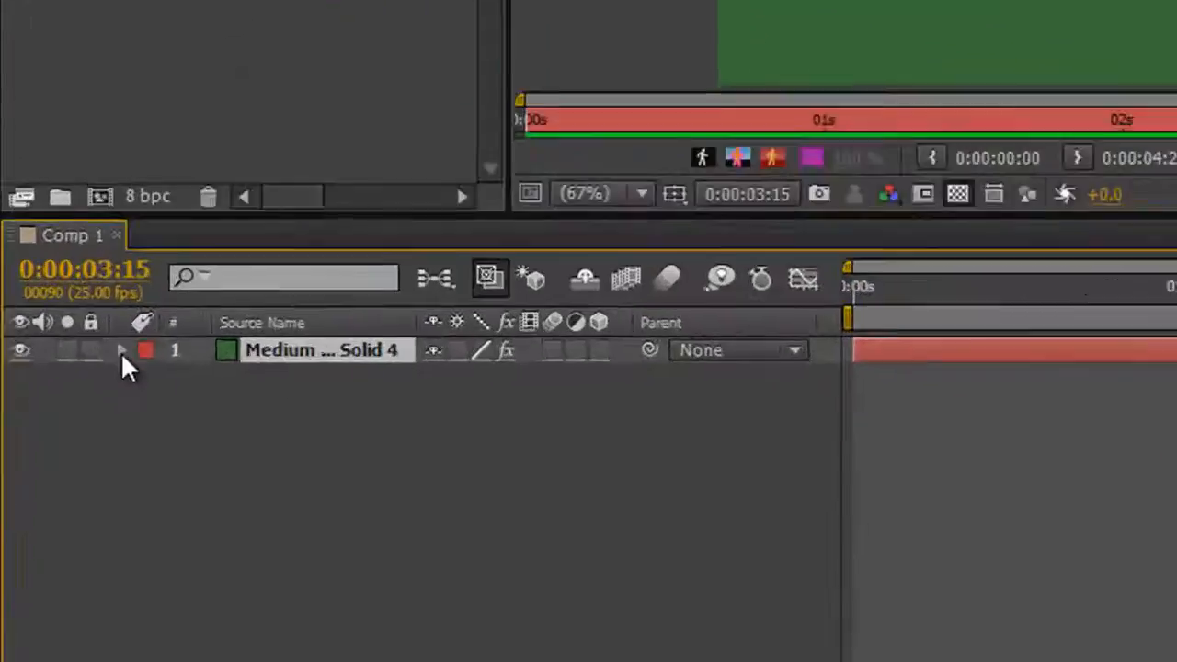
Step: Twirl down to Paint > Brush 1, keep the solid visible, select Path and scrub the write-on preview
left_click(121, 350)
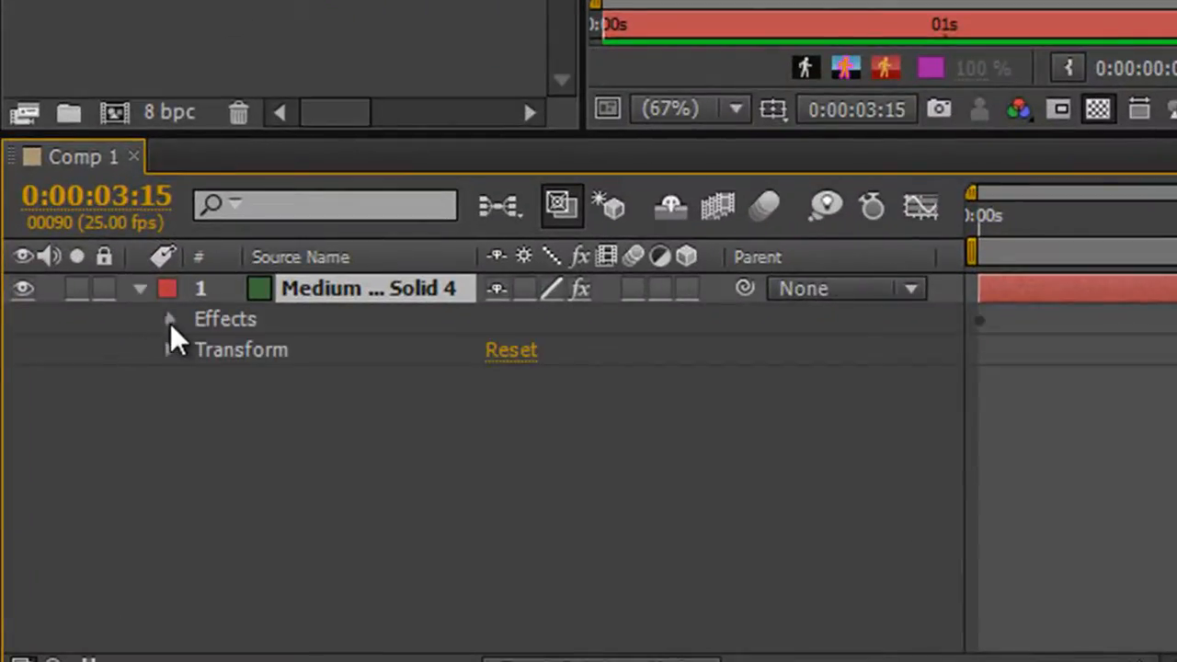
left_click(170, 319)
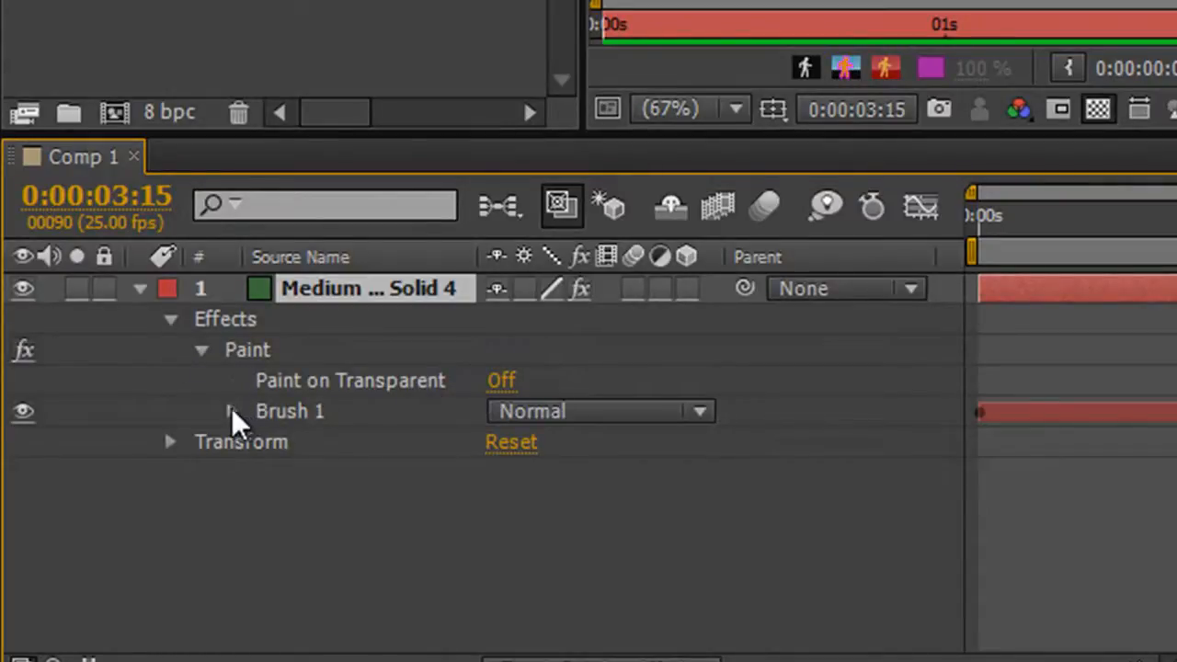
left_click(232, 411)
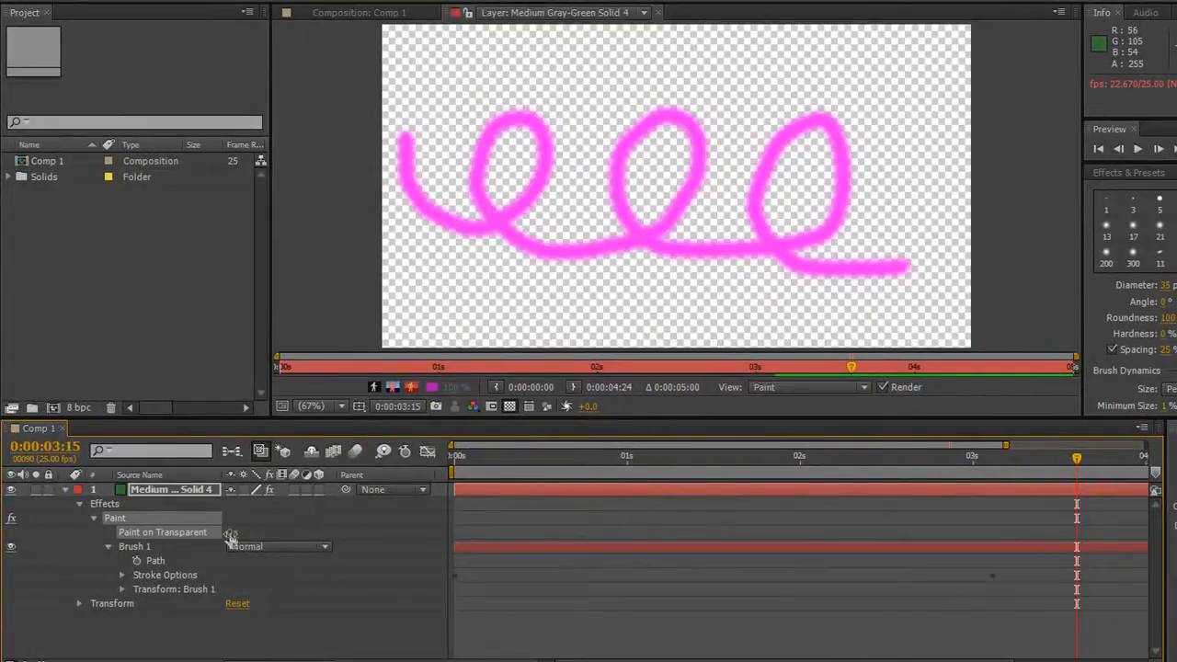
left_click(233, 531)
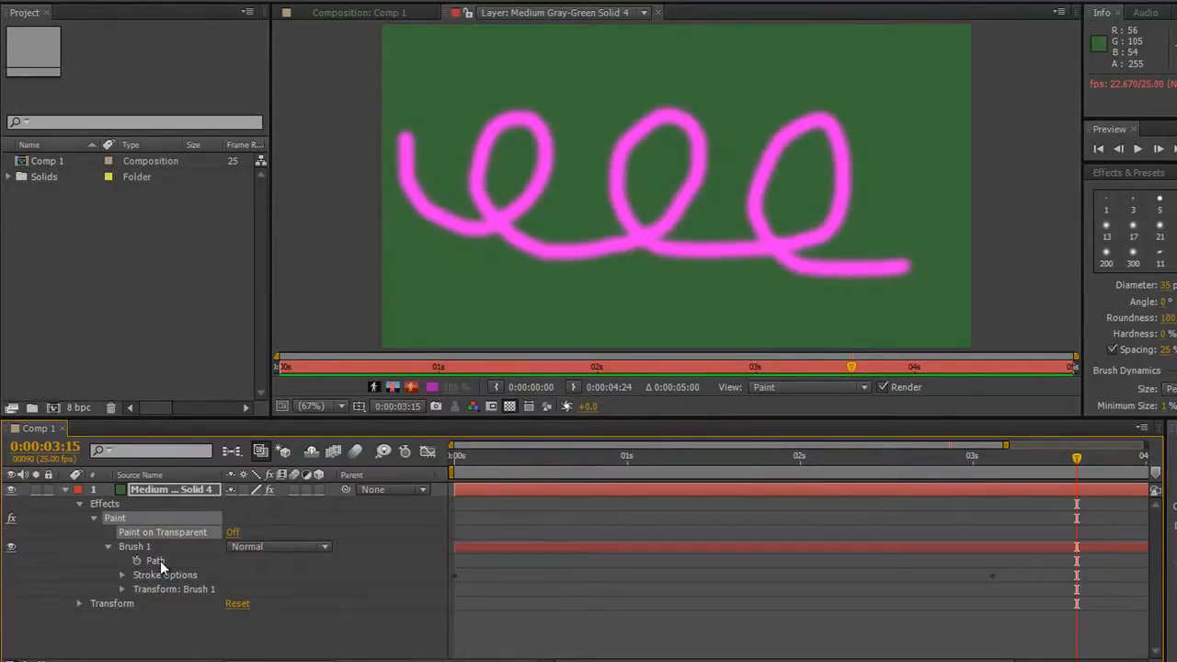
left_click(155, 560)
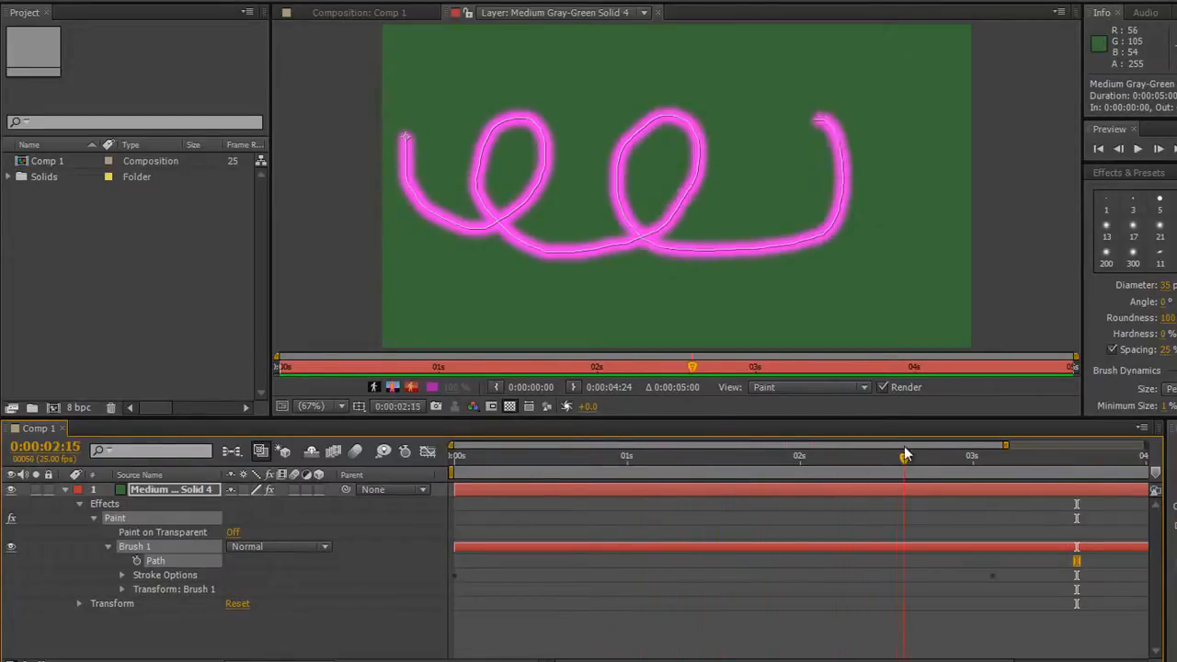
left_click_drag(906, 455, 987, 455)
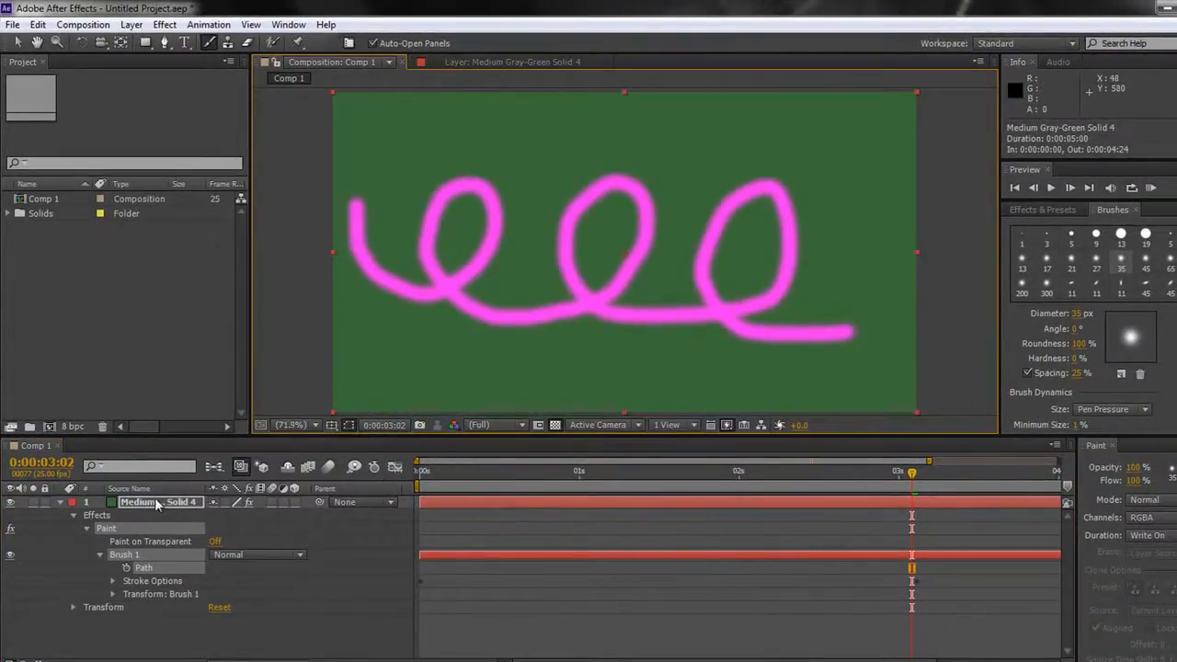
Step: Add a text layer with a large letter L and bring up its layer commands
left_click(184, 43)
type("L")
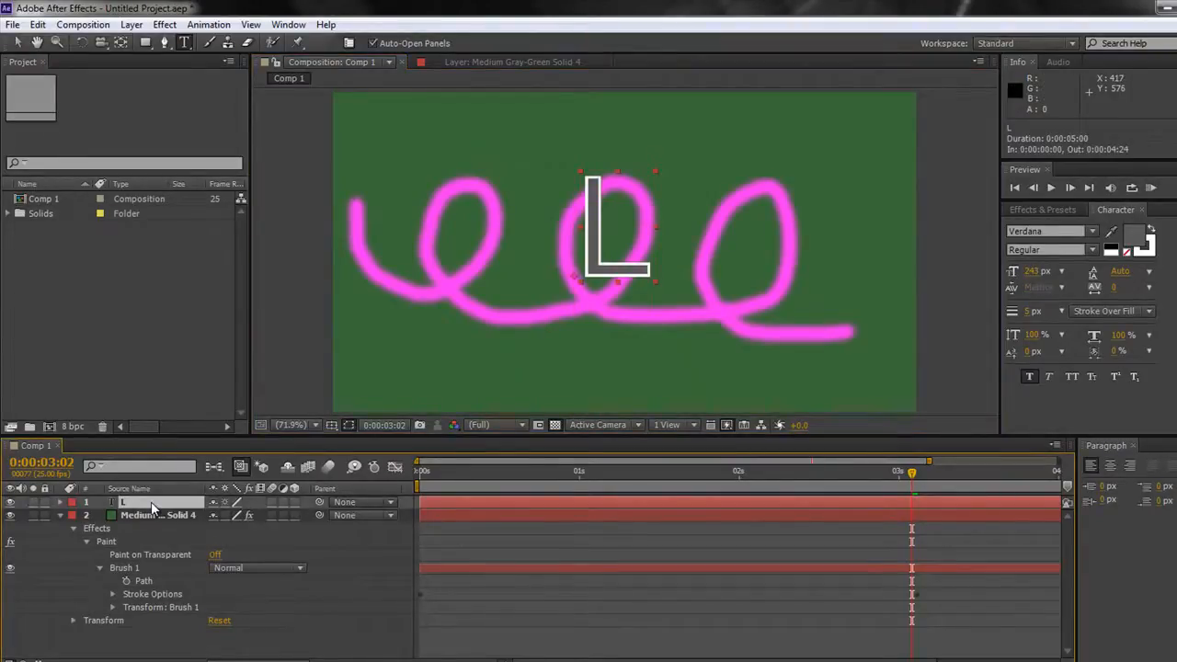
right_click(152, 502)
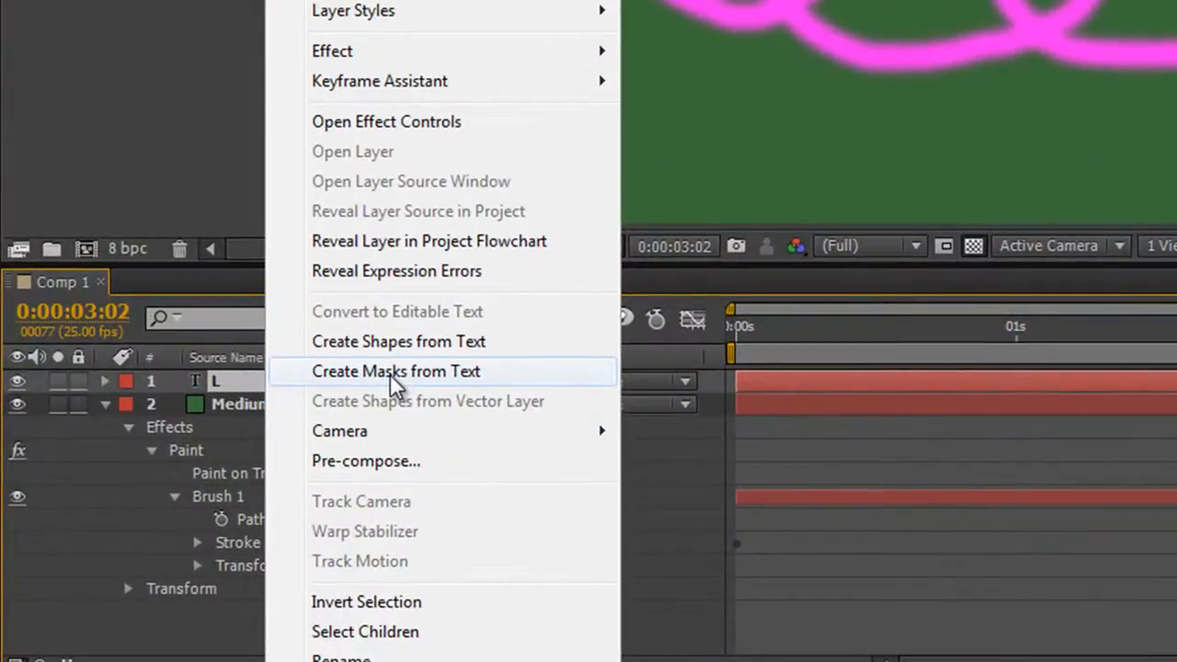
Step: Create masks from the L text and copy its Mask Path into Brush 1's Path
left_click(396, 370)
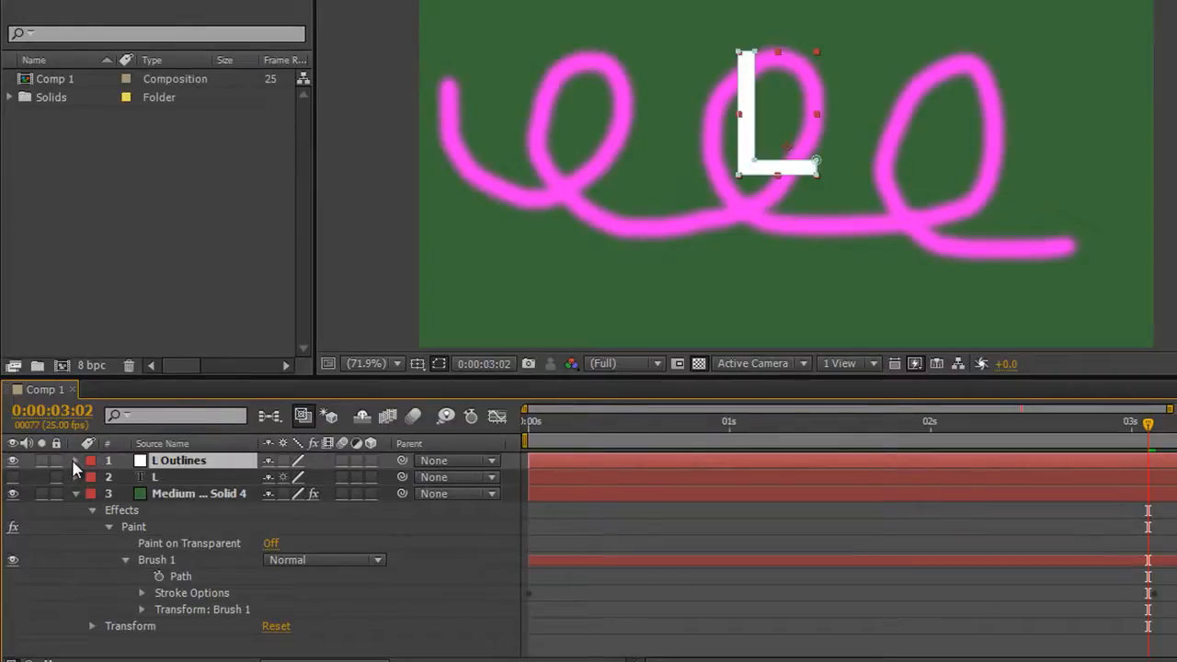
left_click(77, 460)
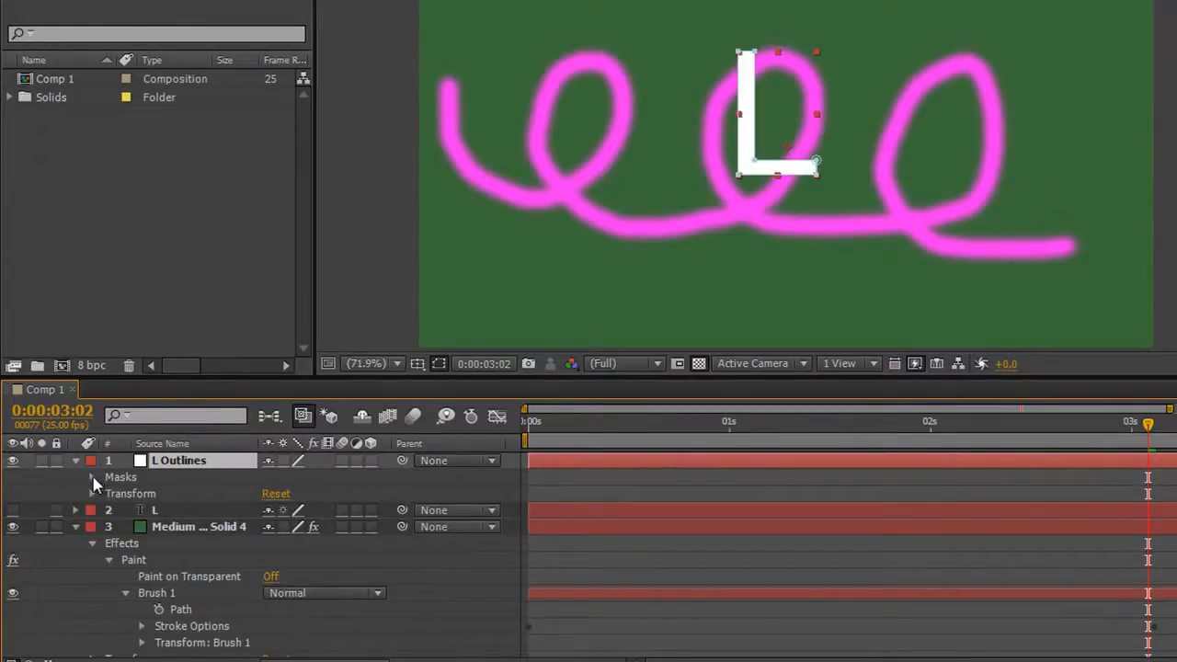
left_click(91, 477)
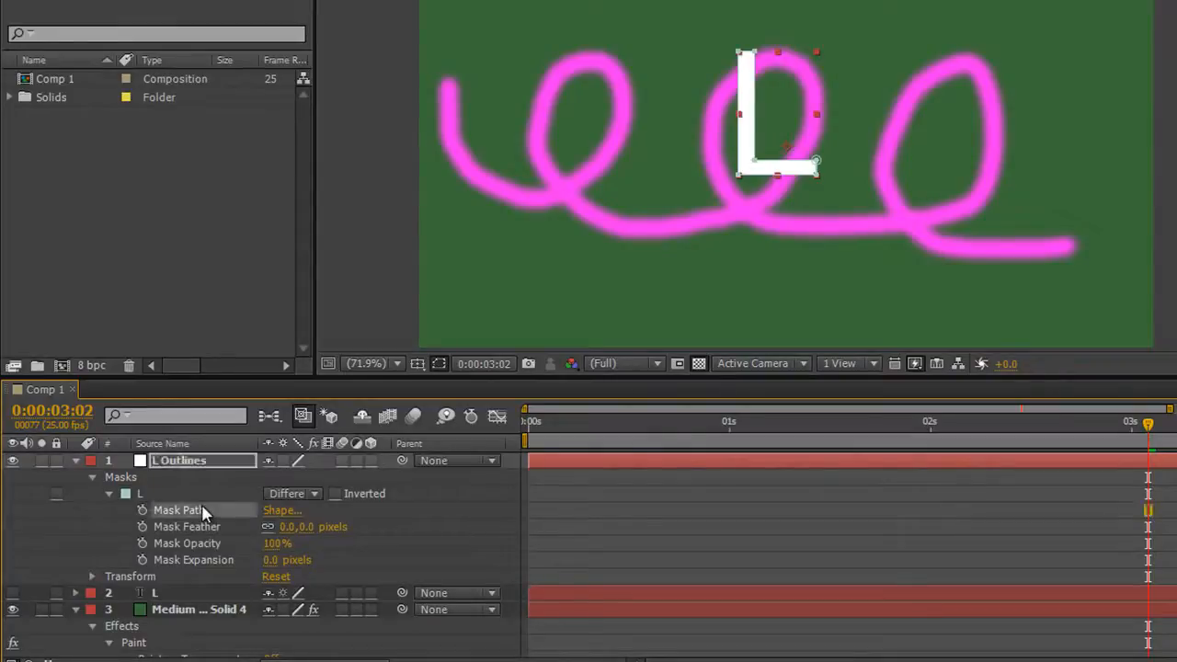
left_click(178, 510)
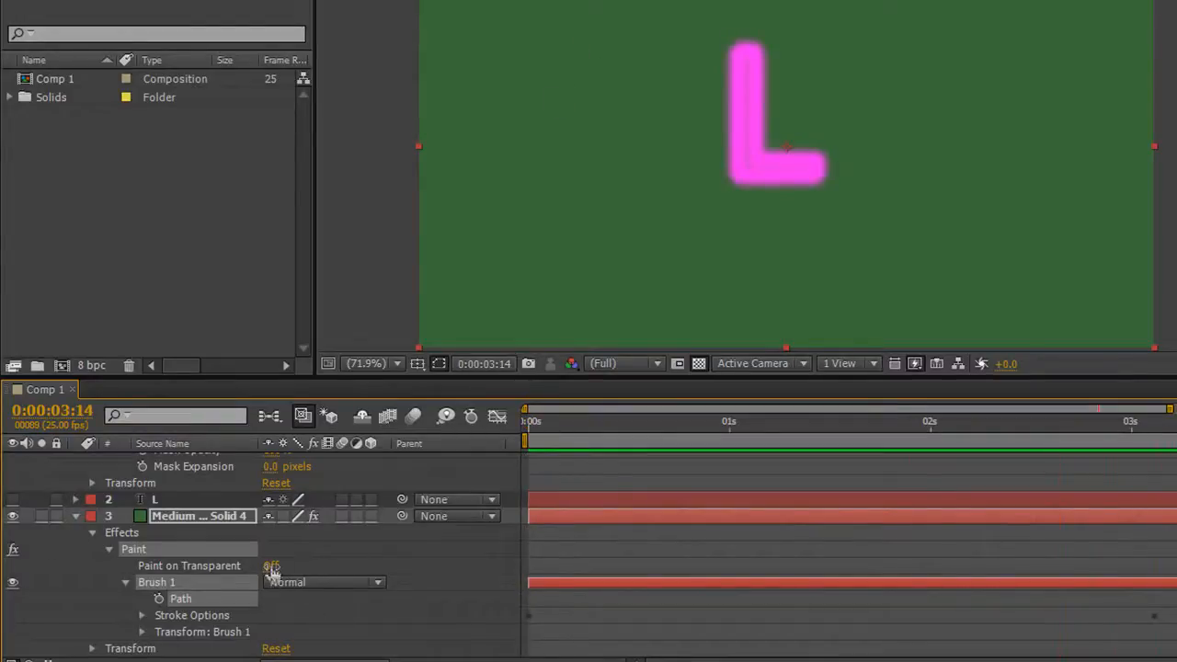
Step: Paint on Transparent On, brush scaled to 181% and Position X nudged left toward centre
left_click(270, 566)
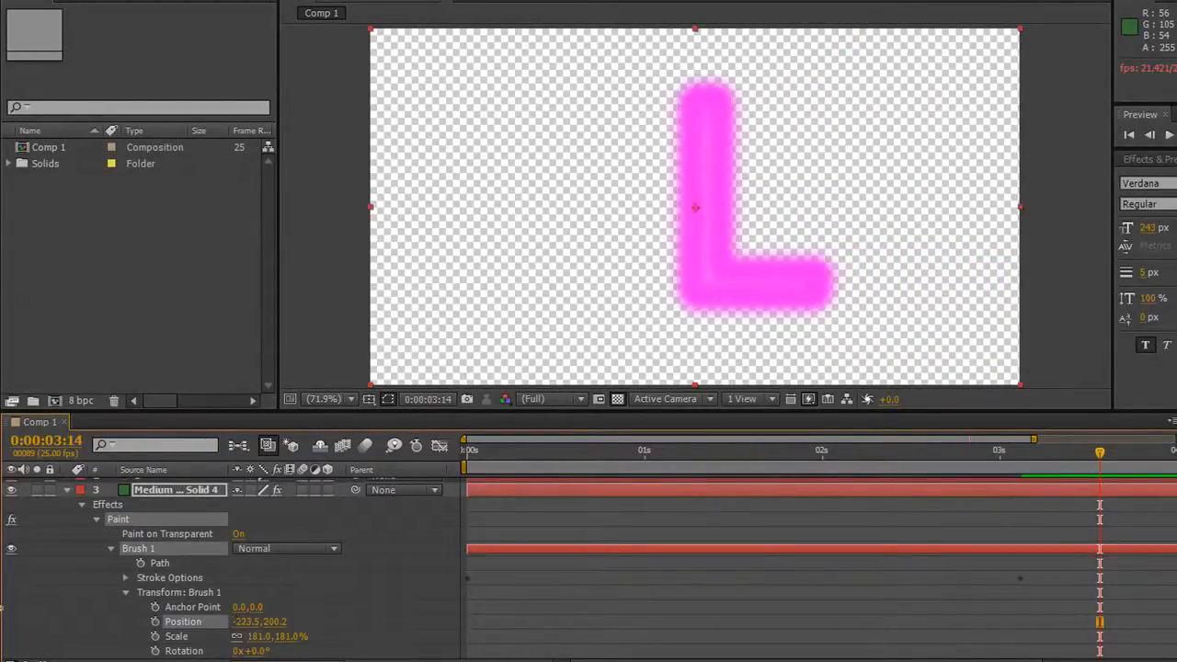
left_click_drag(259, 622, 264, 621)
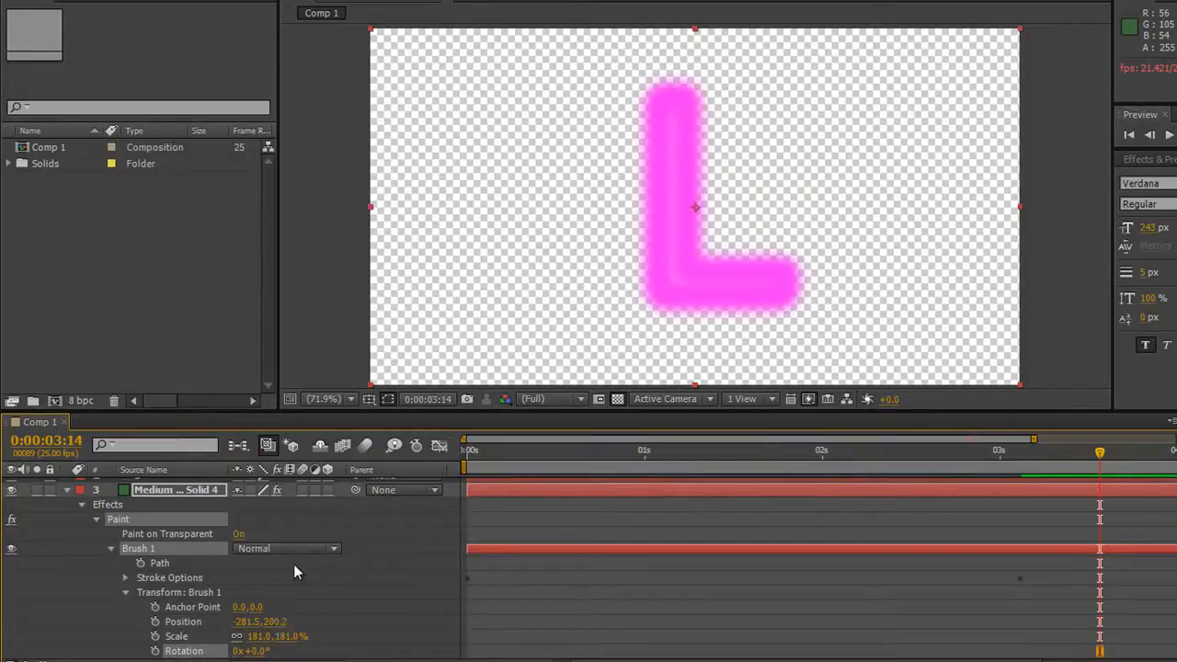
mouse_move(345, 592)
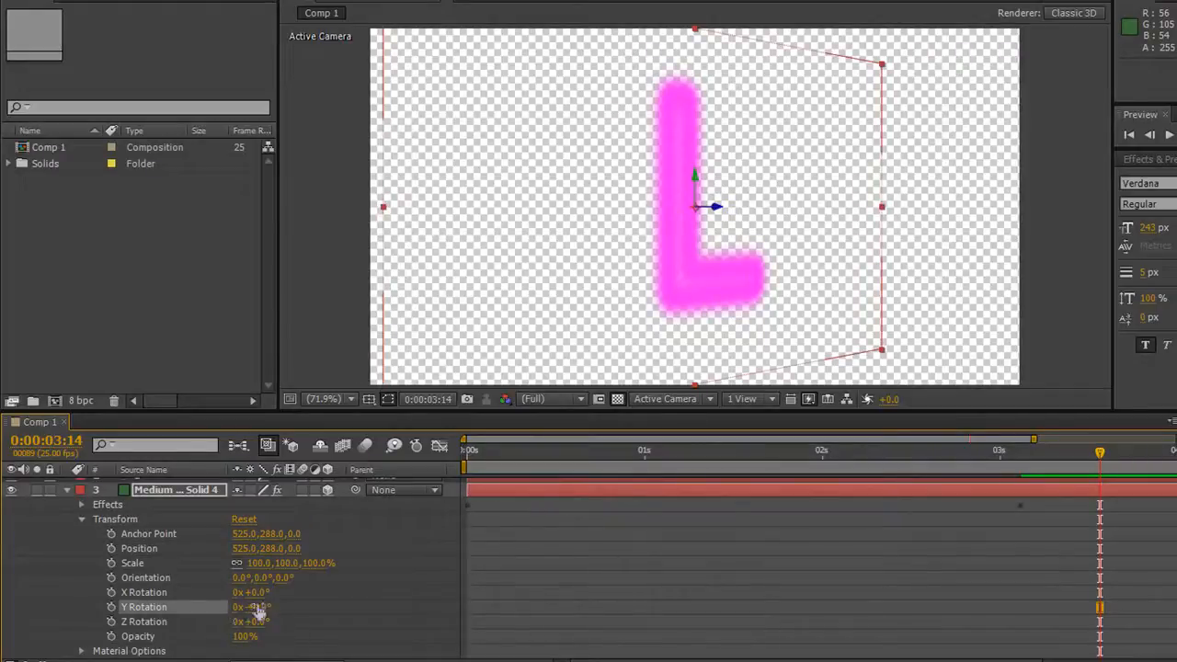
Step: With the 3D Layer switch on, scrub Y Rotation to swing the L around its vertical axis
left_click_drag(253, 592, 285, 592)
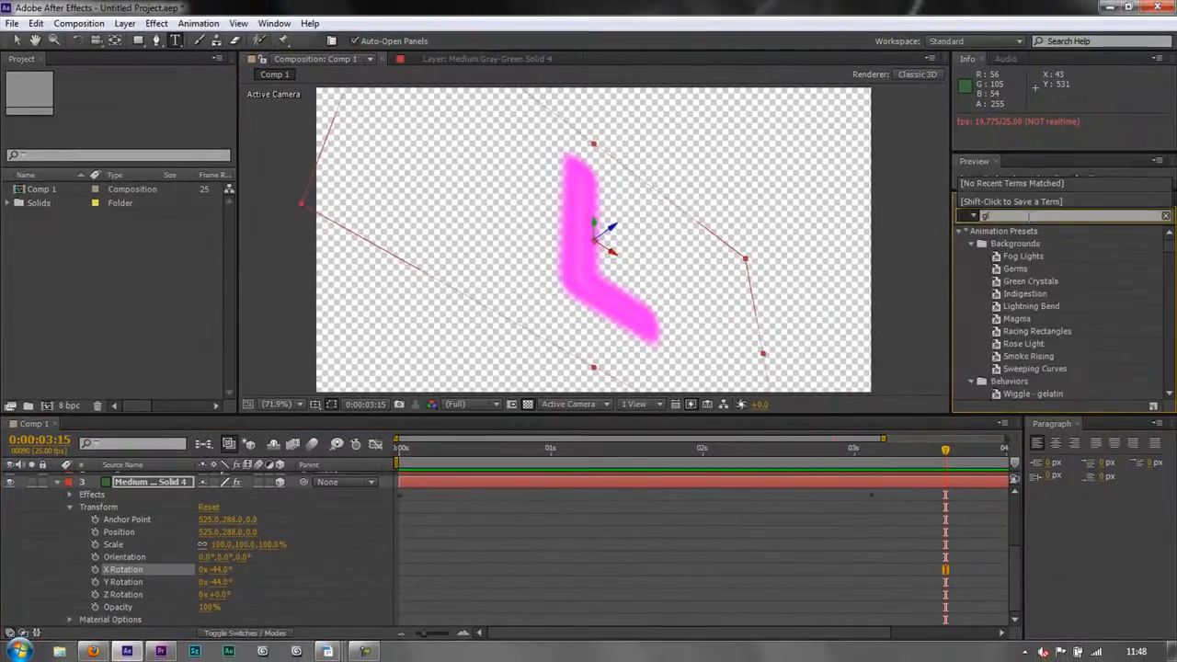
Step: Find Stylize > Glow via the 'glow' search and apply it to the solid
type("glow")
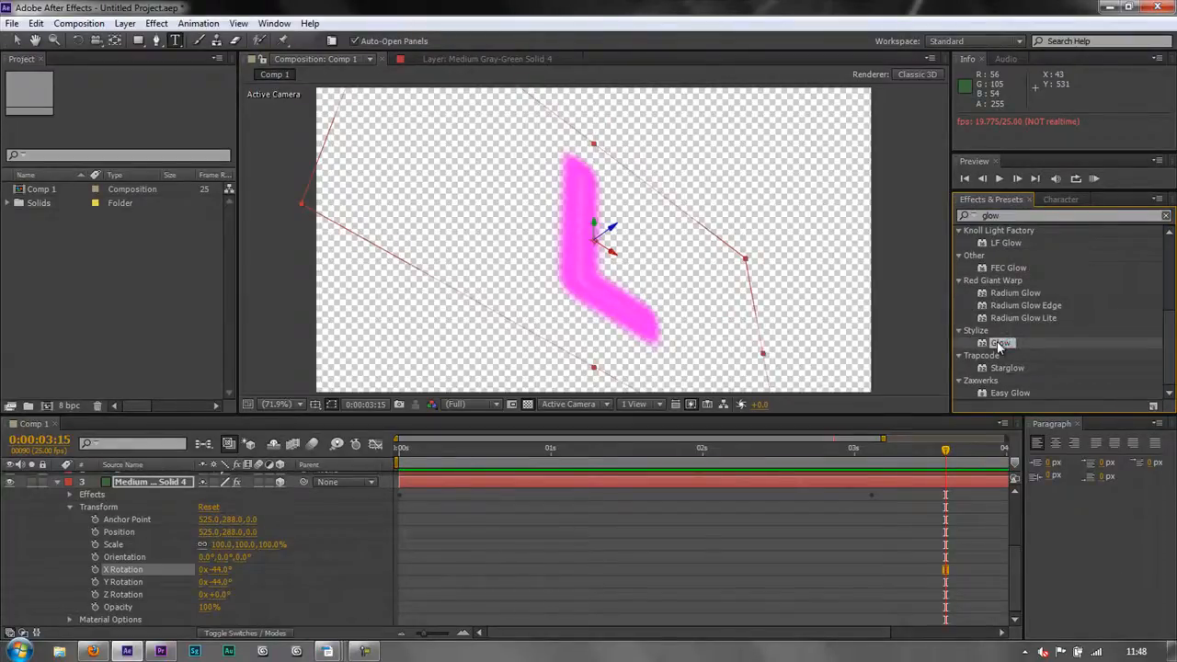
double_click(999, 342)
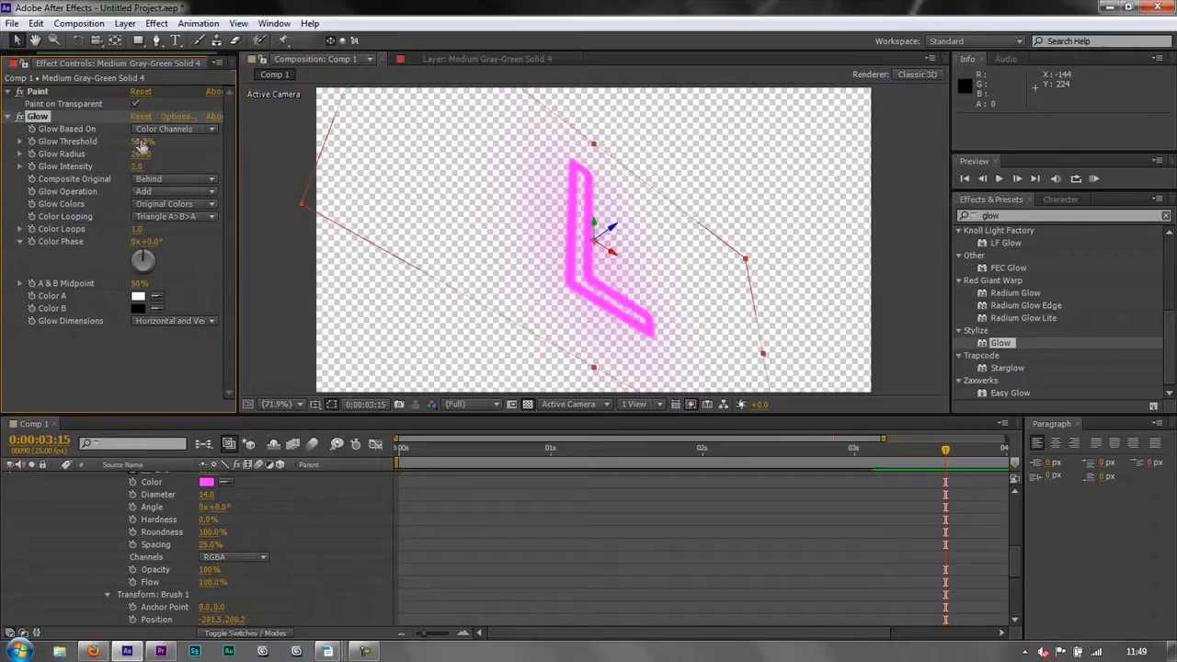
Step: Tune Glow Radius and Threshold, then expose Transform to straighten the L's X Rotation
left_click_drag(145, 141, 170, 141)
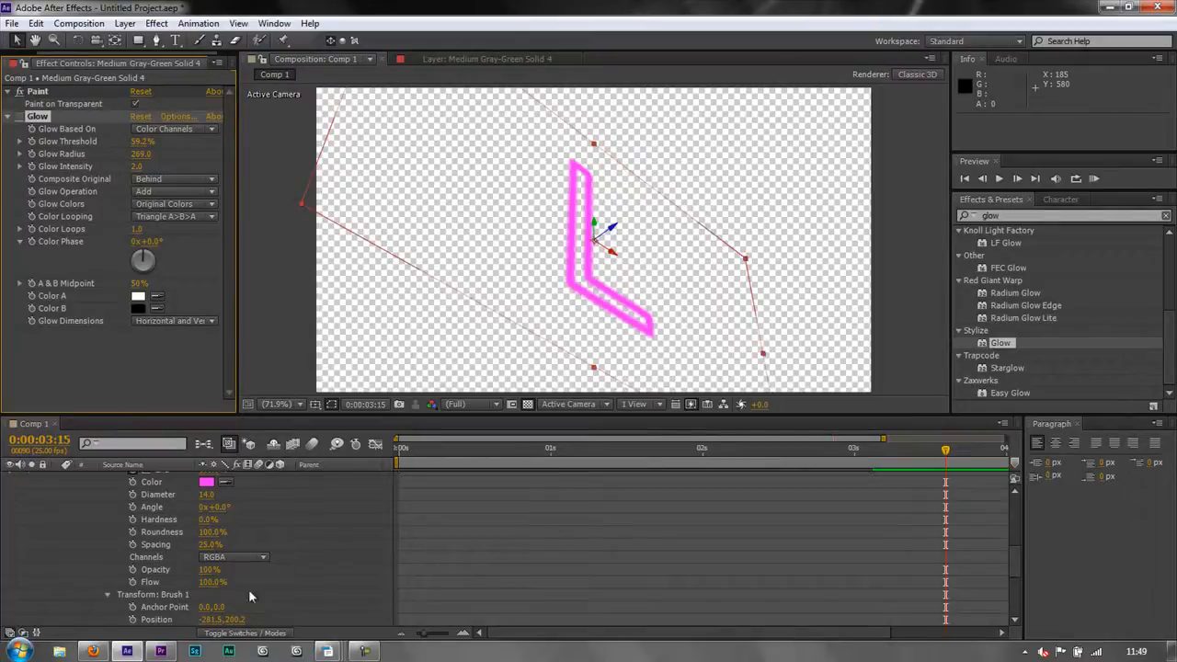
scroll("down", 3)
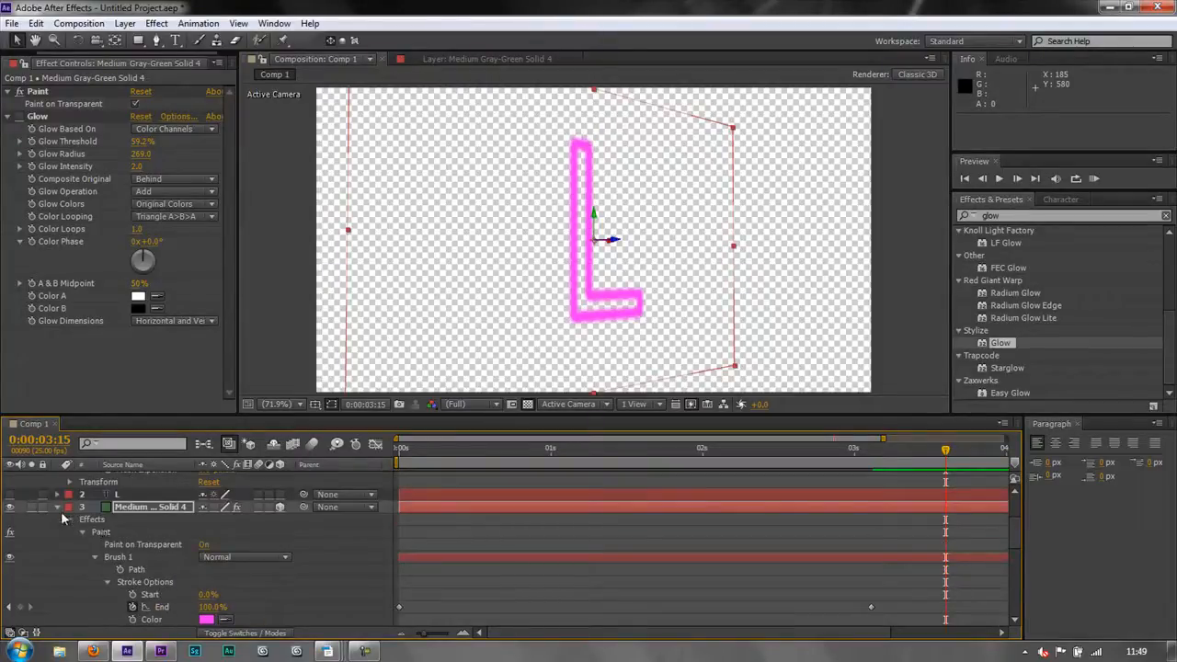
left_click(71, 531)
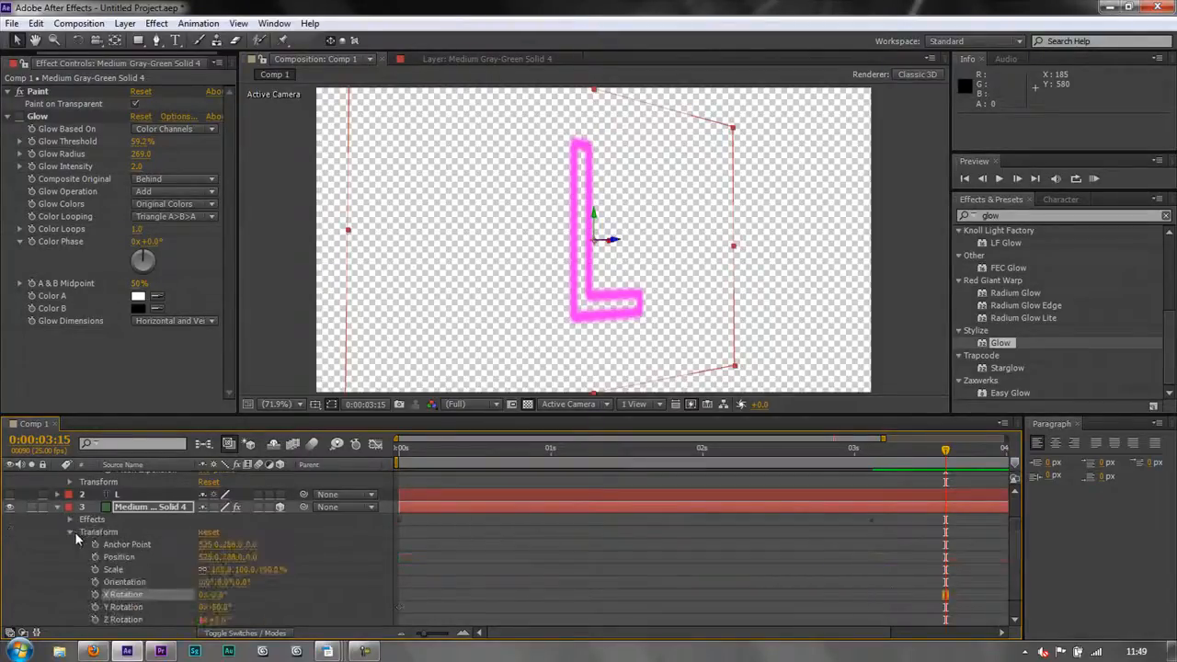